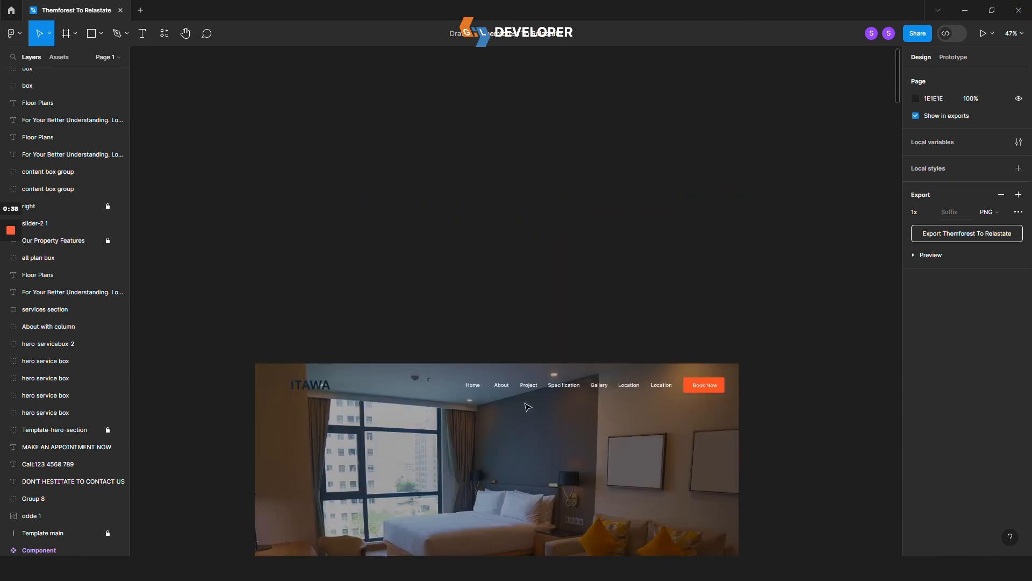
{"action": "mouse_move", "coordinate": [531, 422]}
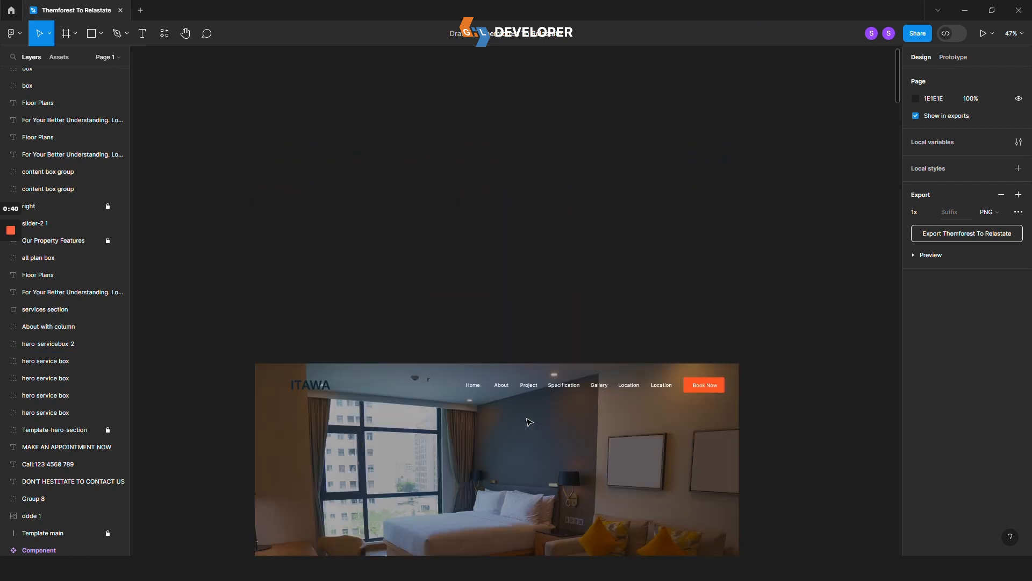
Draw a large grey rectangle as the page mockup with its header bar
{"action": "left_click", "coordinate": [90, 33]}
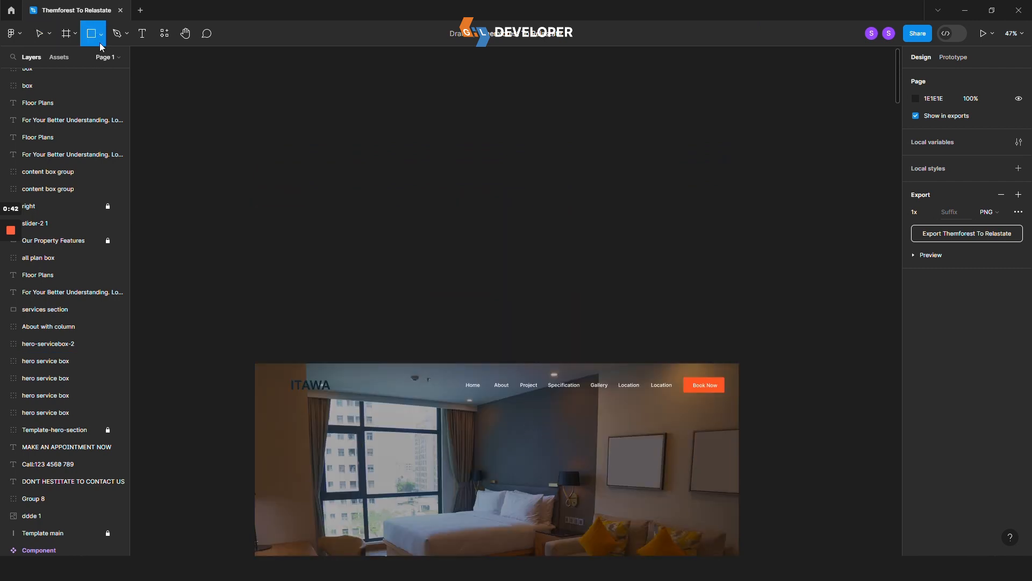
{"action": "left_click", "coordinate": [38, 33]}
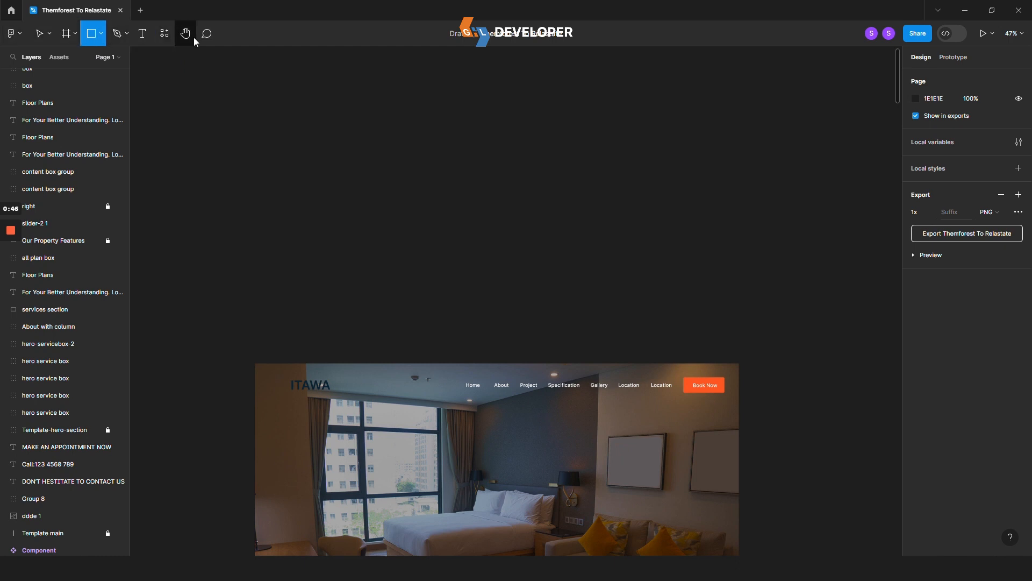
{"action": "left_click", "coordinate": [38, 137]}
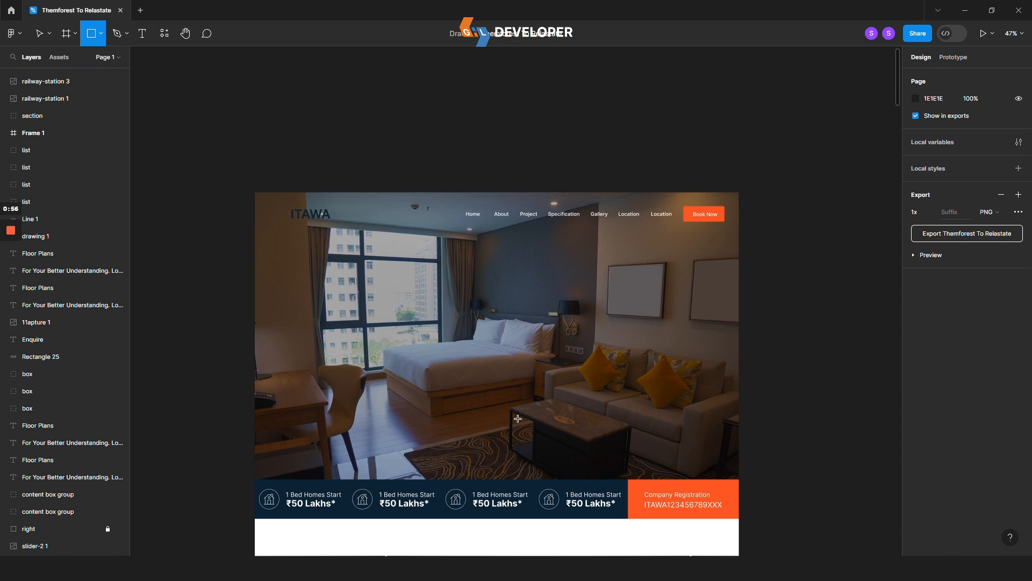
{"action": "left_click_drag", "start_coordinate": [266, 117], "coordinate": [703, 393]}
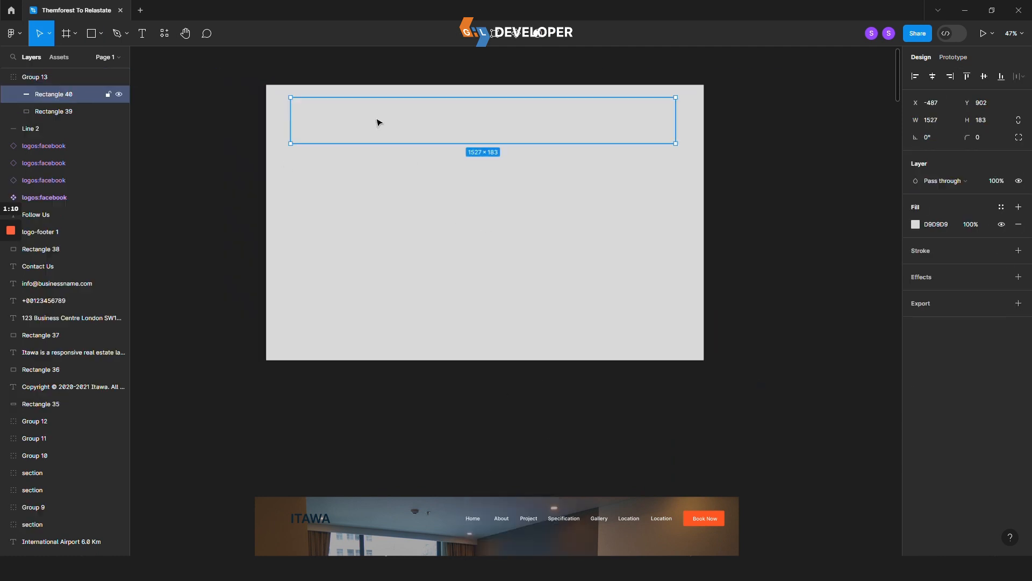
Add a 'Home' label at the bar's top centre and place a duplicate to its right
{"action": "left_click", "coordinate": [142, 33]}
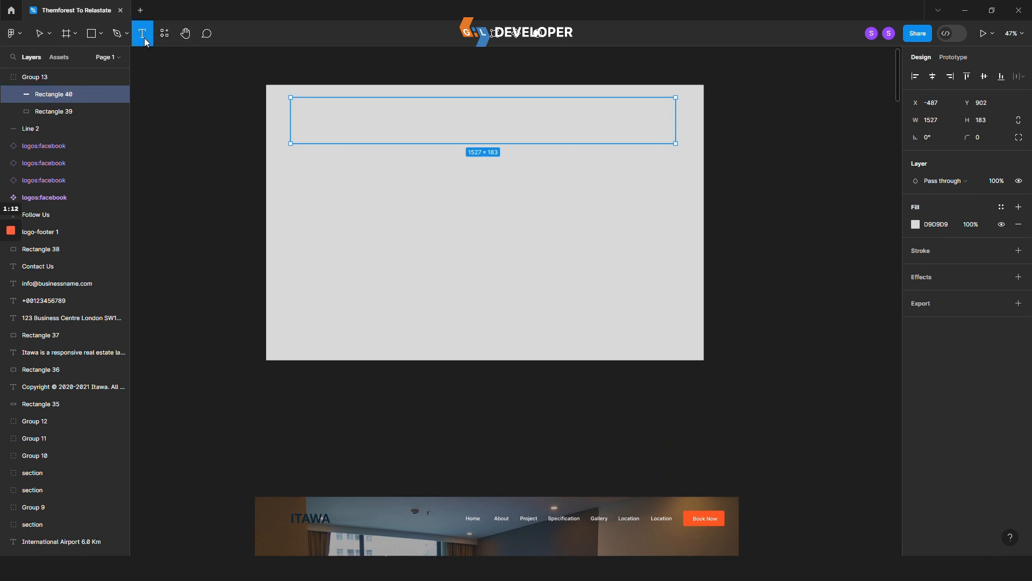
{"action": "left_click", "coordinate": [459, 125]}
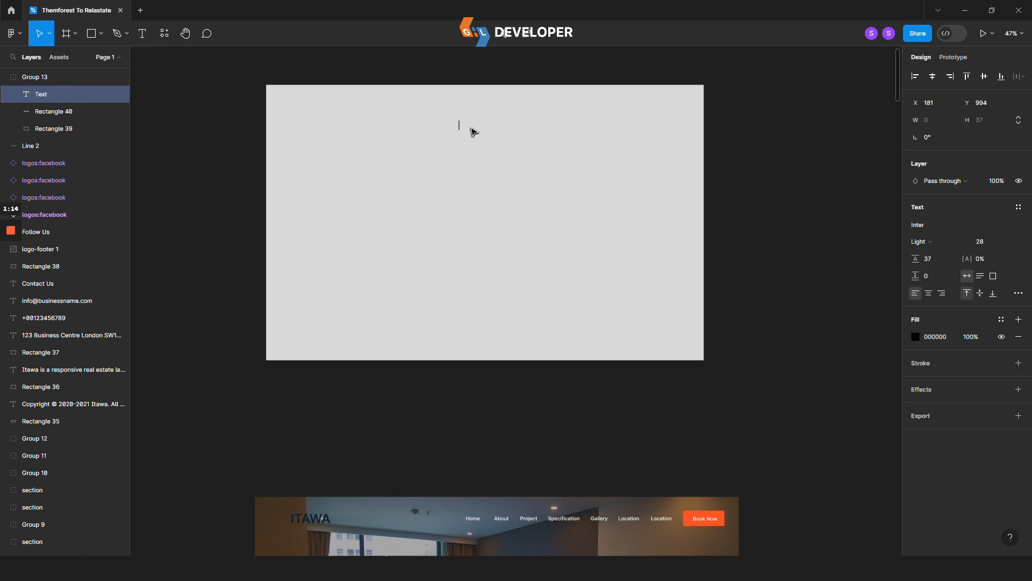
{"action": "type", "text": "Home"}
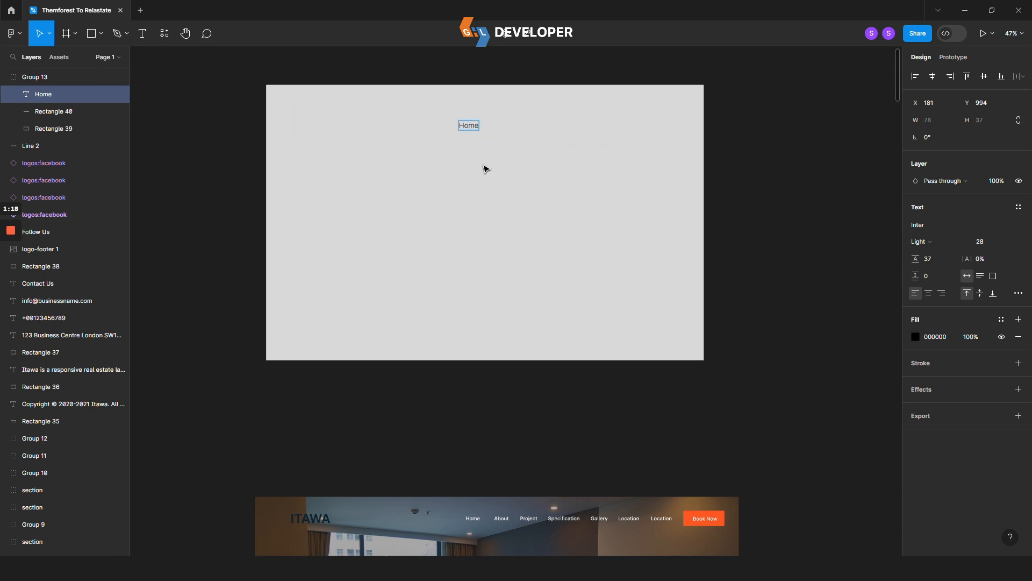
{"action": "left_click_drag", "start_coordinate": [469, 125], "coordinate": [519, 106]}
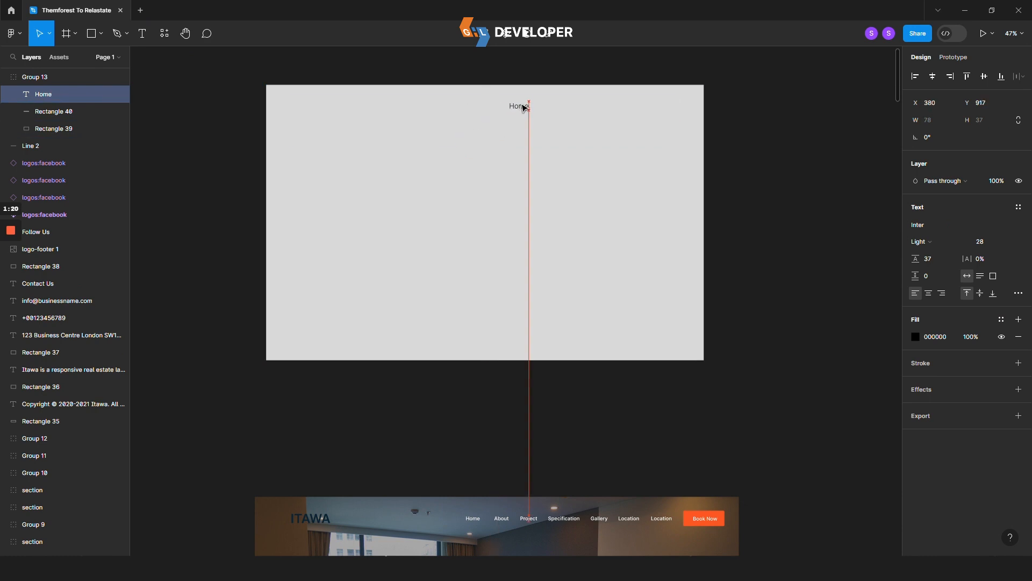
{"action": "left_click", "coordinate": [519, 106]}
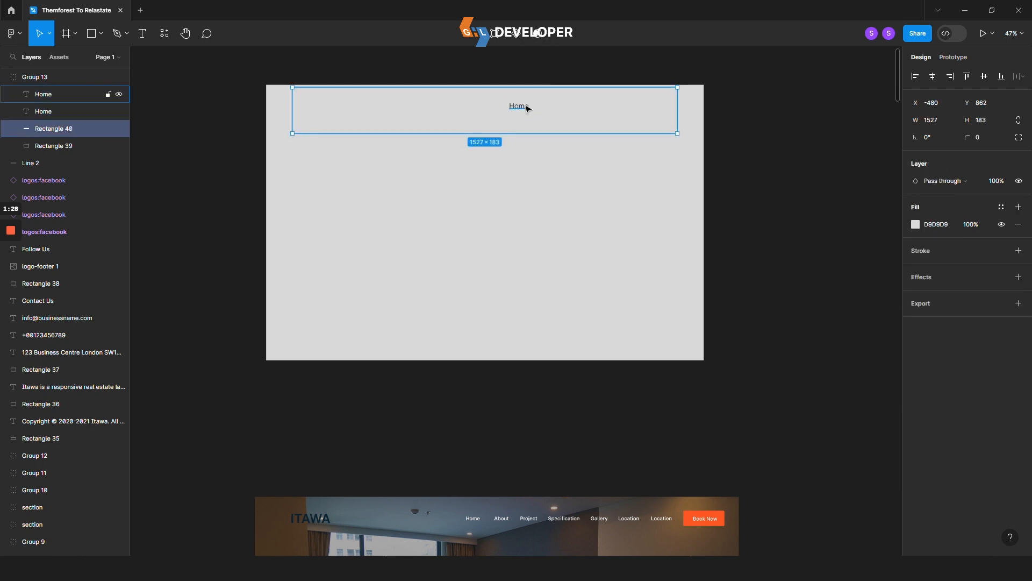
{"action": "left_click", "coordinate": [518, 106]}
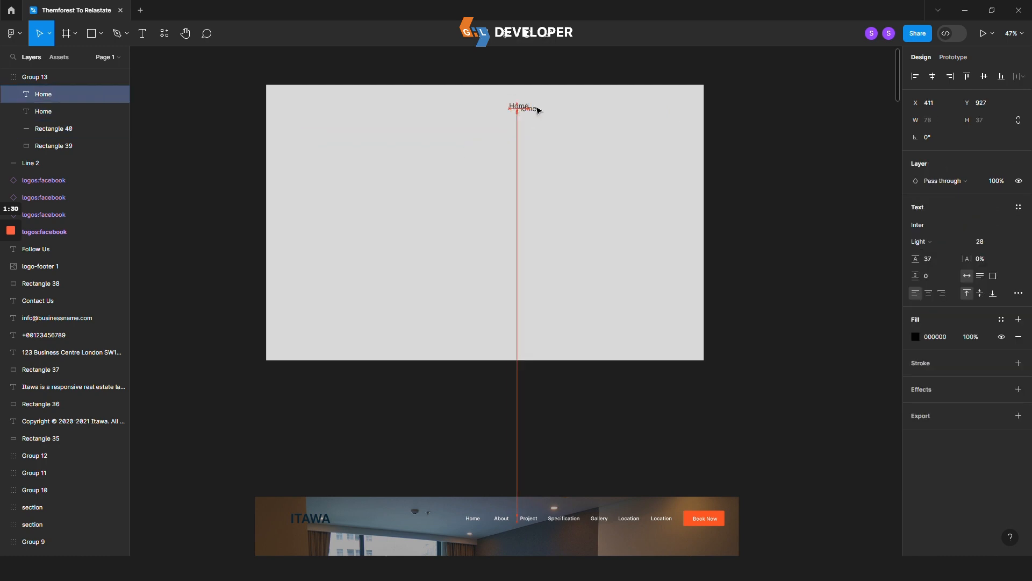
{"action": "left_click_drag", "start_coordinate": [519, 108], "coordinate": [551, 106]}
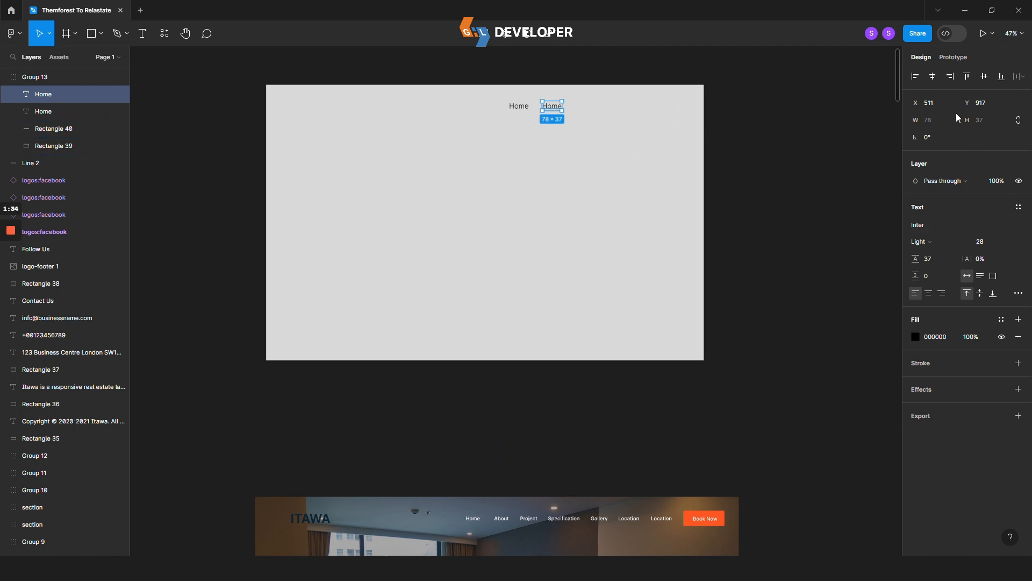
Set the header bar Rectangle 40 to width 1920 and widen the grey background rectangle to match
{"action": "left_click", "coordinate": [54, 128]}
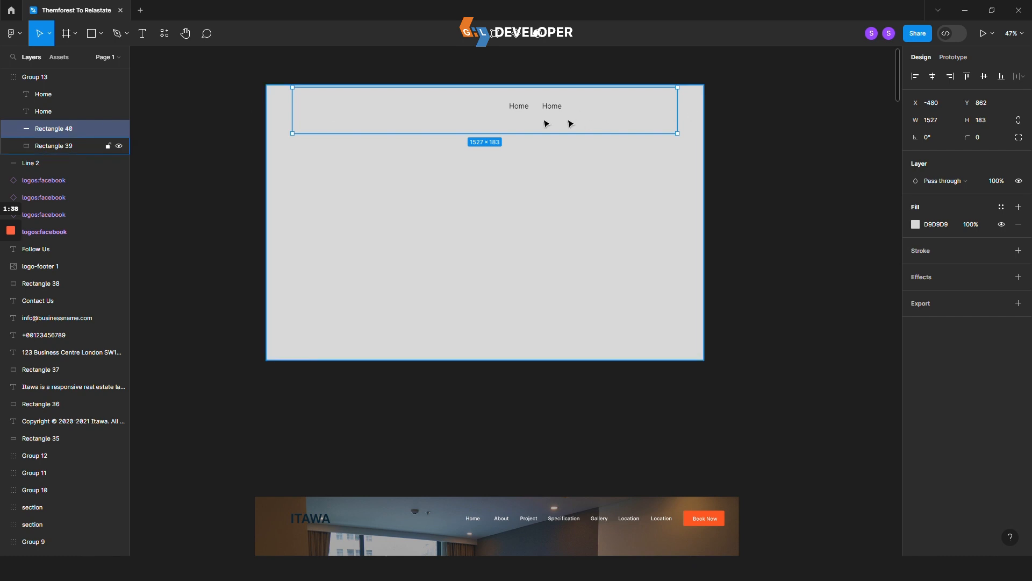
{"action": "left_click", "coordinate": [932, 120]}
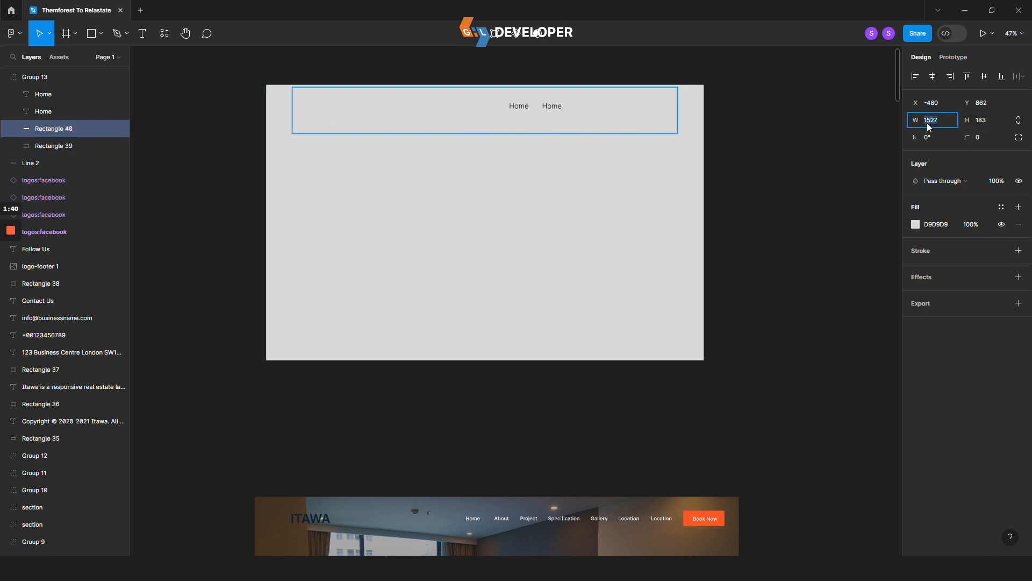
{"action": "type", "text": "1920"}
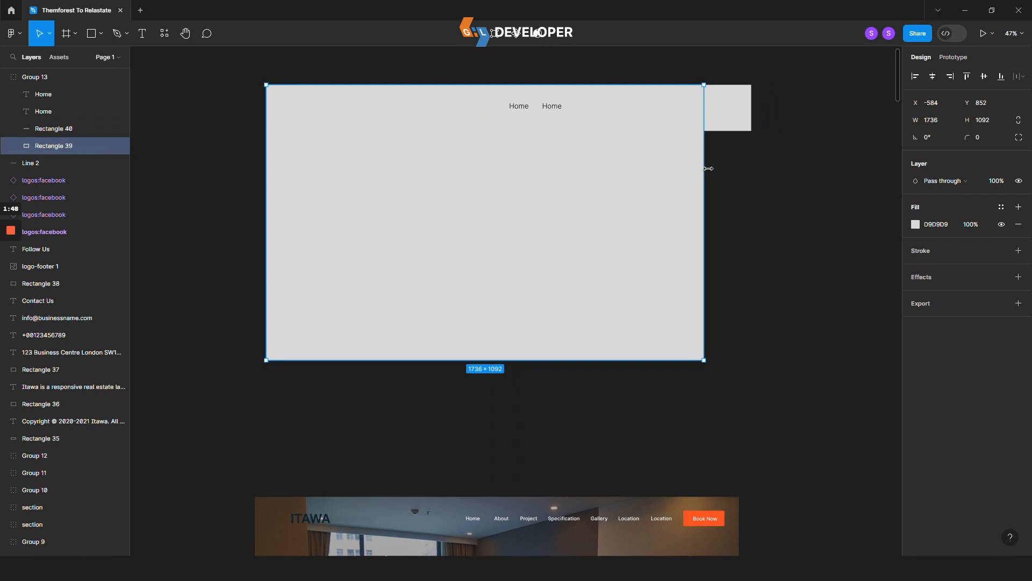
{"action": "left_click_drag", "start_coordinate": [703, 169], "coordinate": [753, 179]}
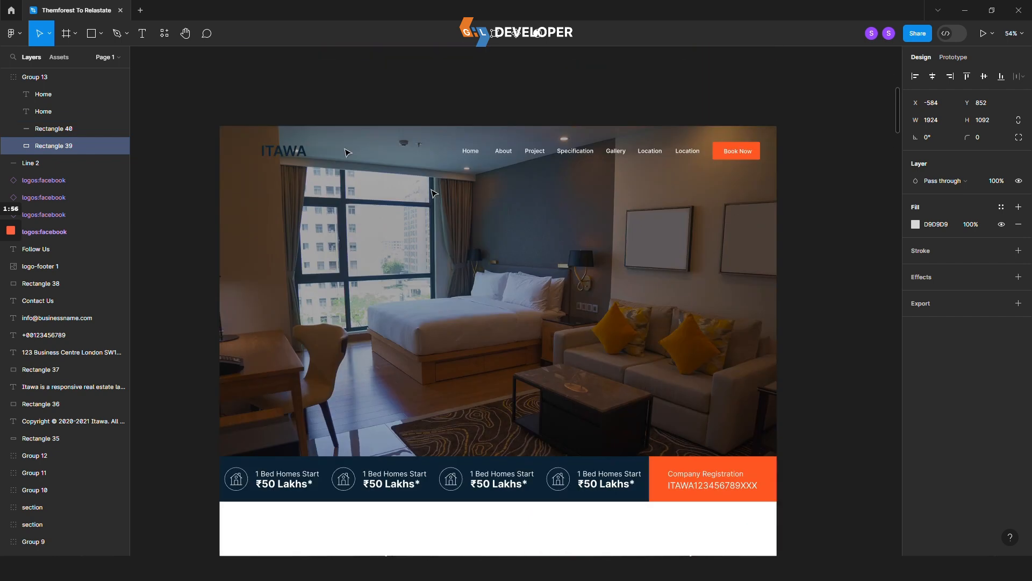
{"action": "scroll", "scroll_direction": "down", "scroll_amount": 3}
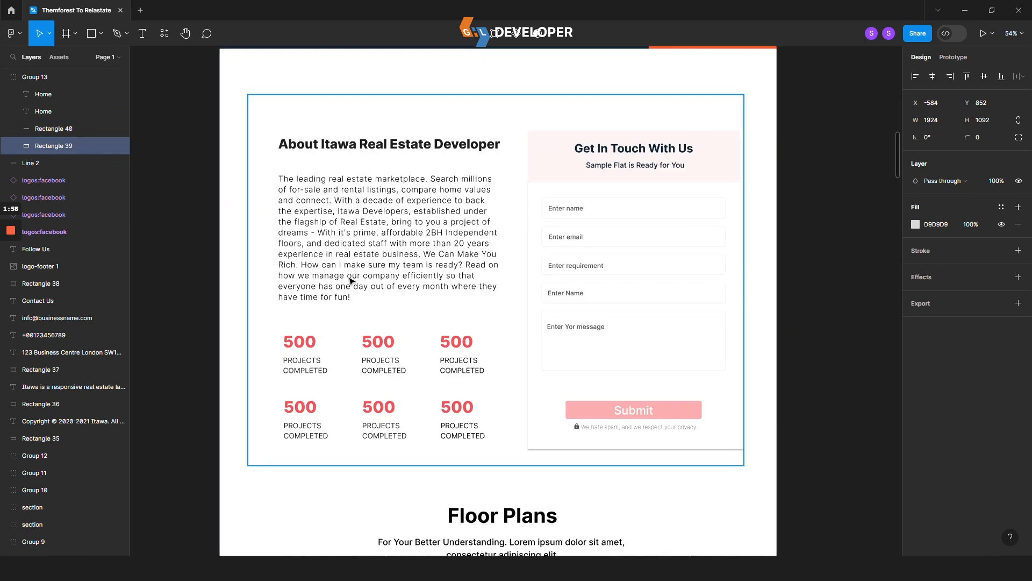
{"action": "scroll", "scroll_direction": "down", "scroll_amount": 3}
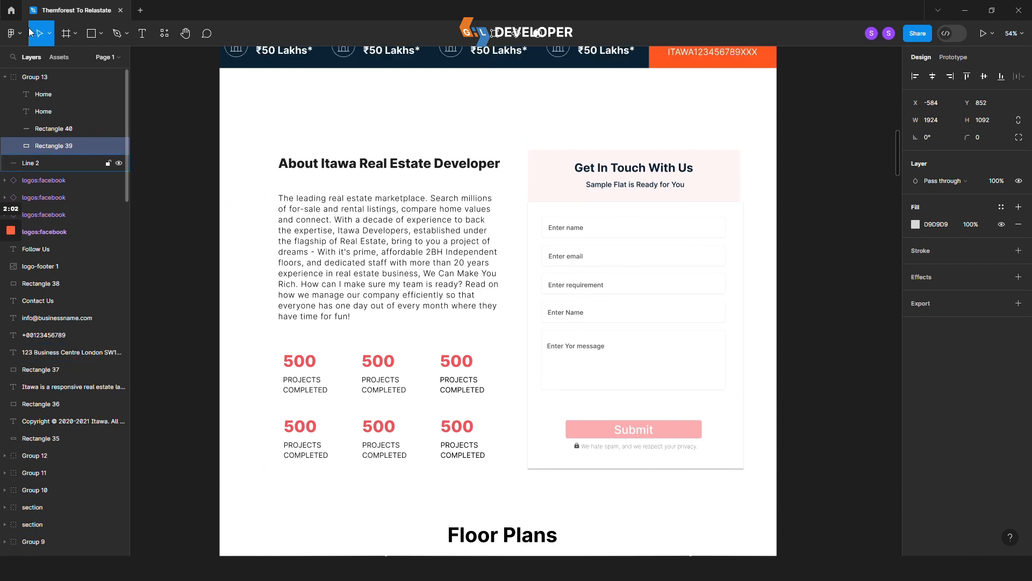
{"action": "scroll", "scroll_direction": "down", "scroll_amount": 3}
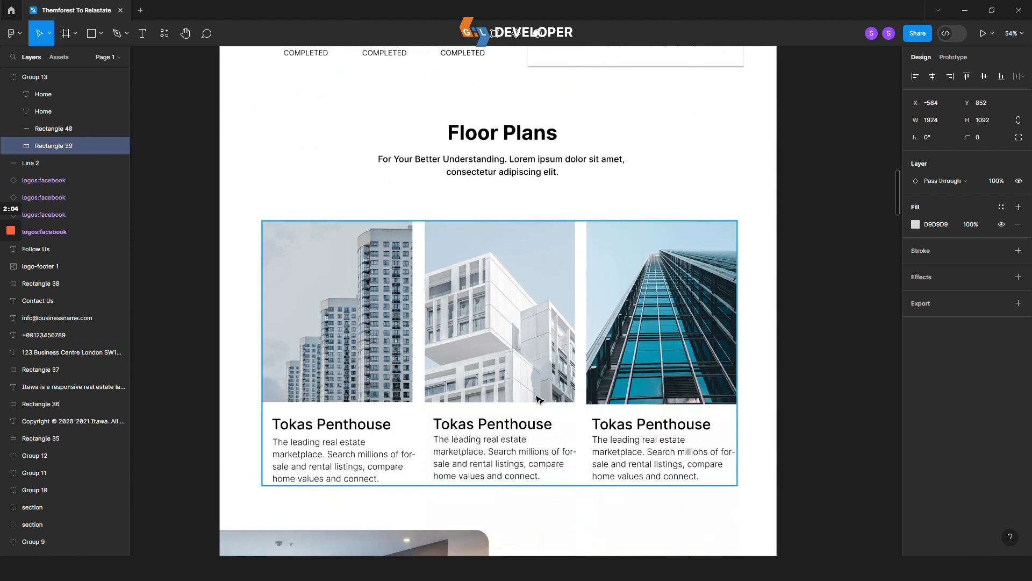
{"action": "scroll", "scroll_direction": "down", "scroll_amount": 3}
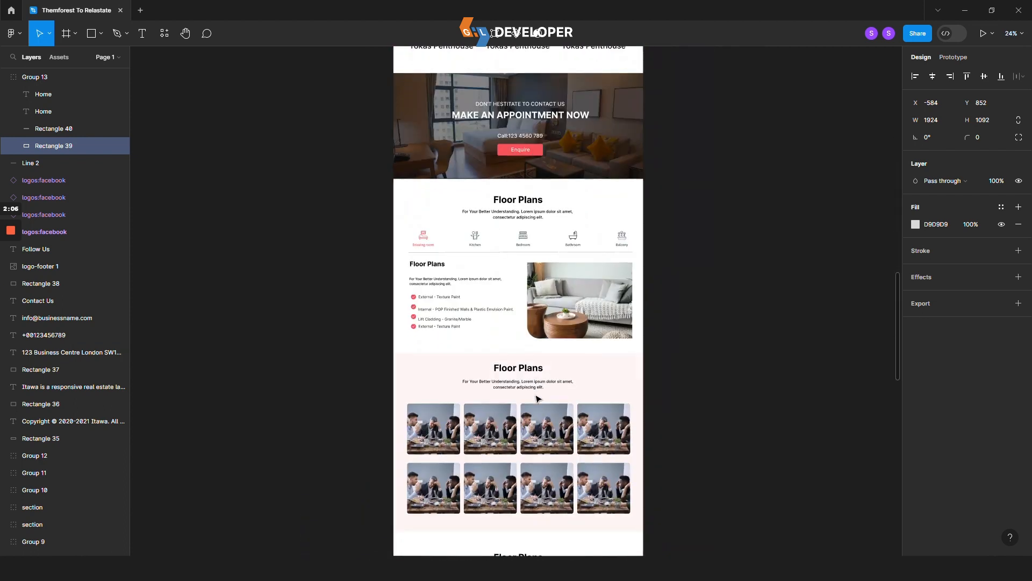
{"action": "scroll", "scroll_direction": "down", "scroll_amount": 3}
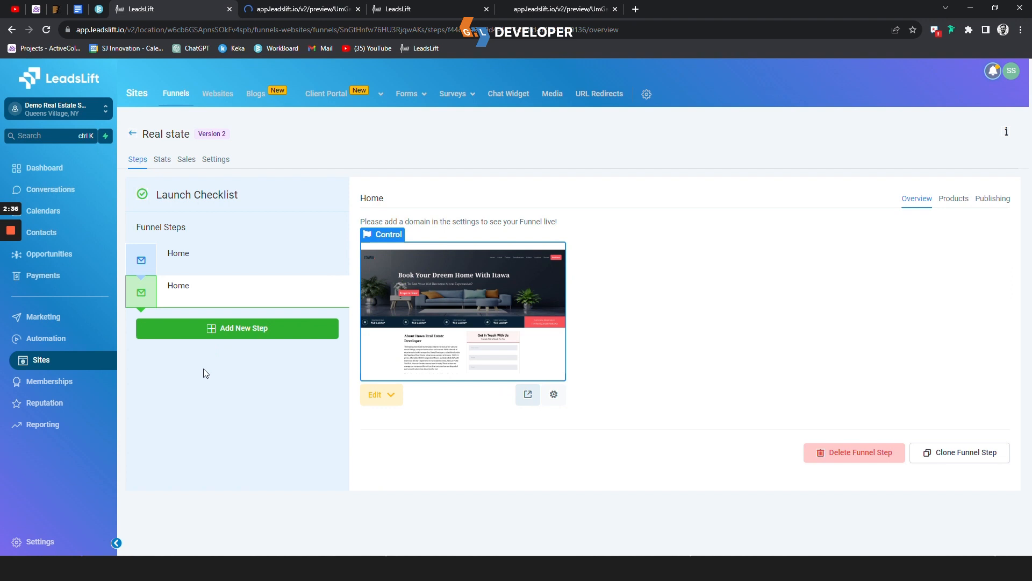
Bring the ITAWA real estate landing page design back into view, showing its hero and About section
{"action": "left_click", "coordinate": [375, 393]}
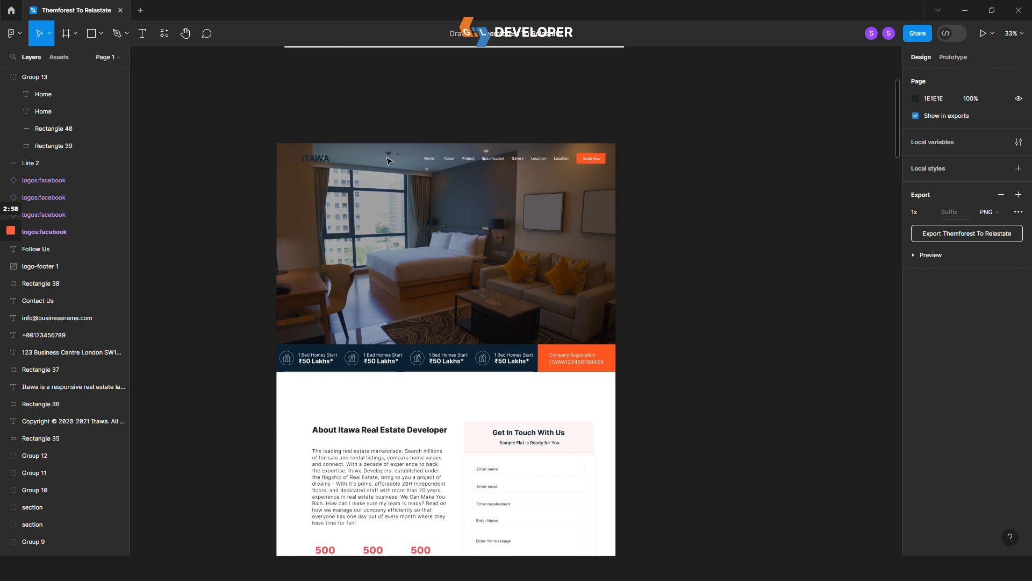
{"action": "mouse_move", "coordinate": [275, 123]}
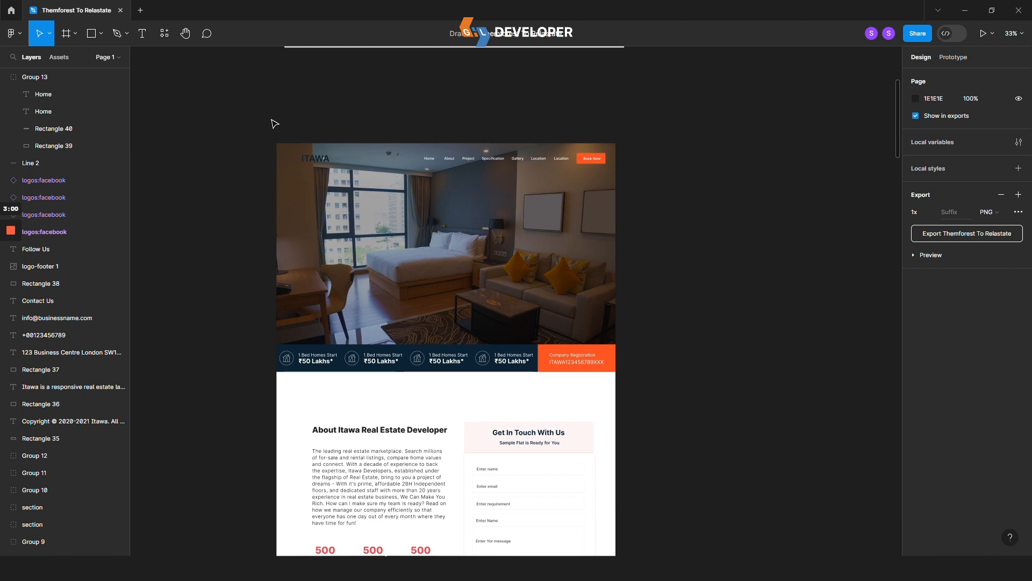
{"action": "mouse_move", "coordinate": [733, 333]}
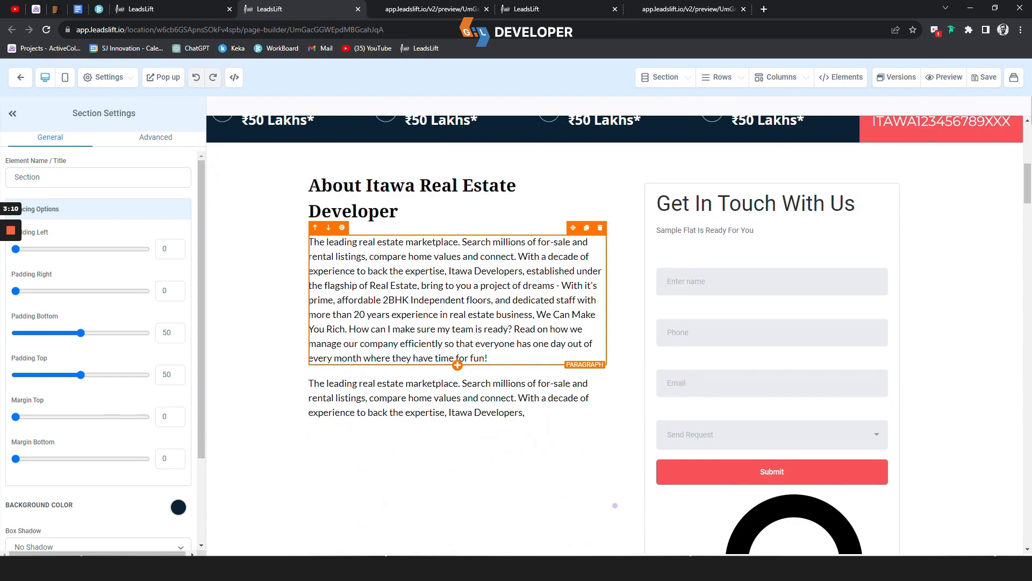
Open settings for the About Itawa paragraph and scroll down to the Our Projects cards
{"action": "left_click", "coordinate": [71, 9]}
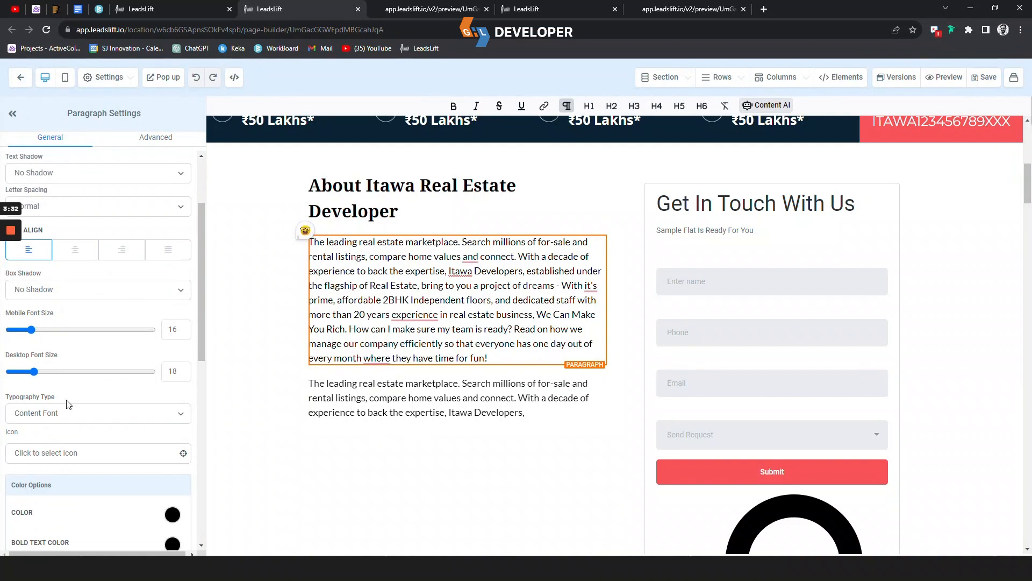
{"action": "scroll", "scroll_direction": "down", "scroll_amount": 3}
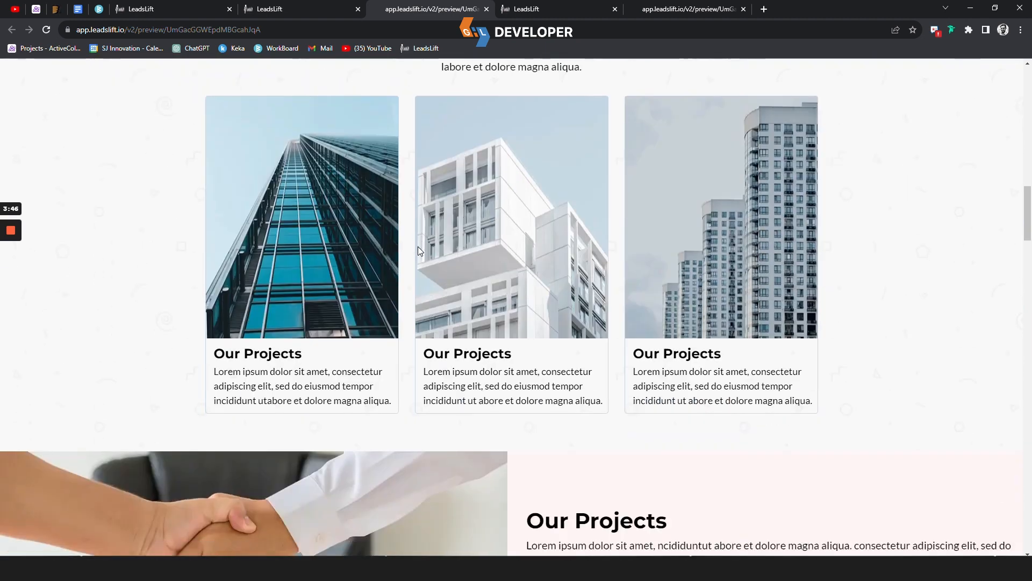
{"action": "scroll", "scroll_direction": "down", "scroll_amount": 3}
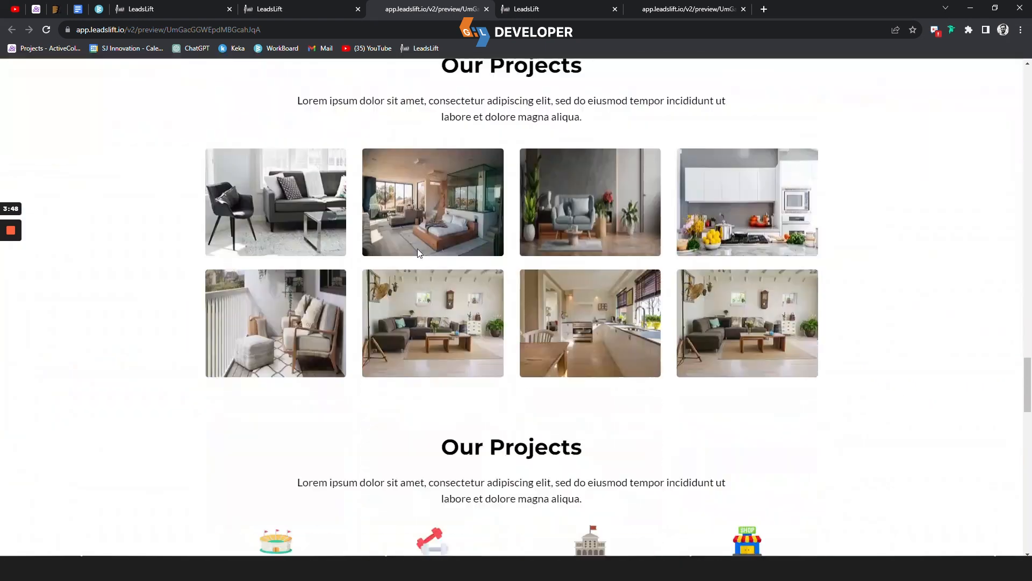
{"action": "scroll", "scroll_direction": "down", "scroll_amount": 3}
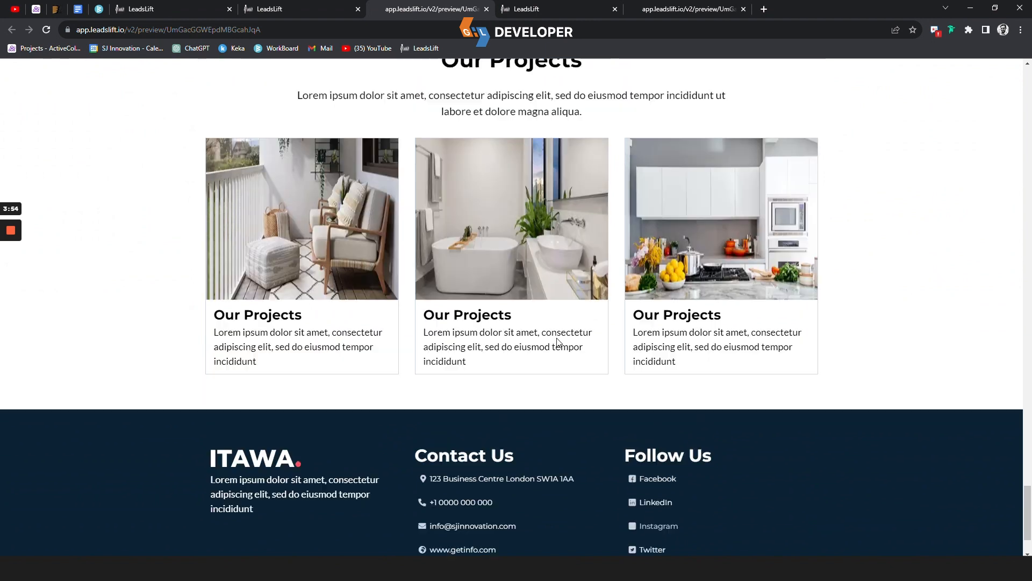
{"action": "scroll", "scroll_direction": "down", "scroll_amount": 3}
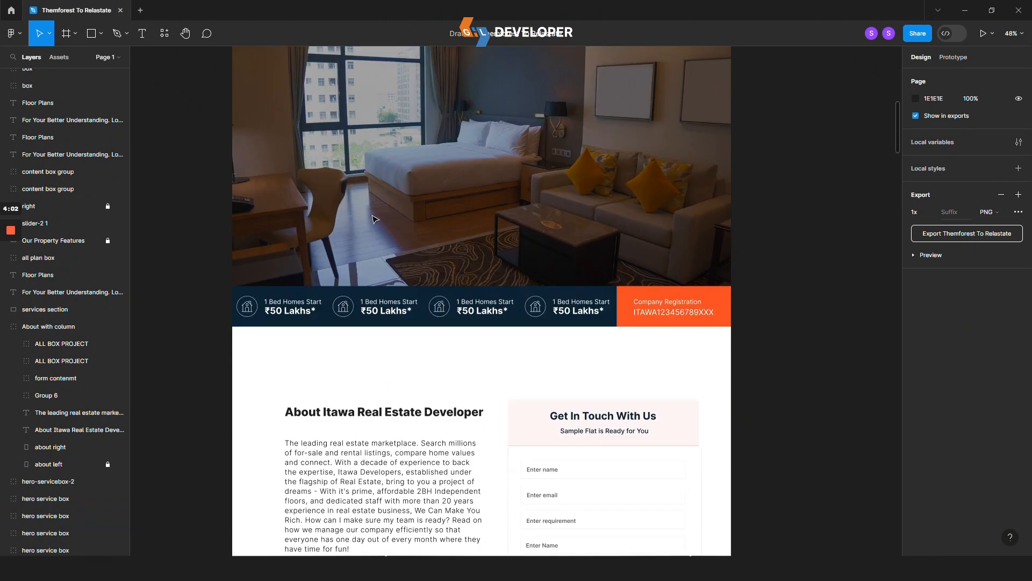
{"action": "scroll", "scroll_direction": "down", "scroll_amount": 3}
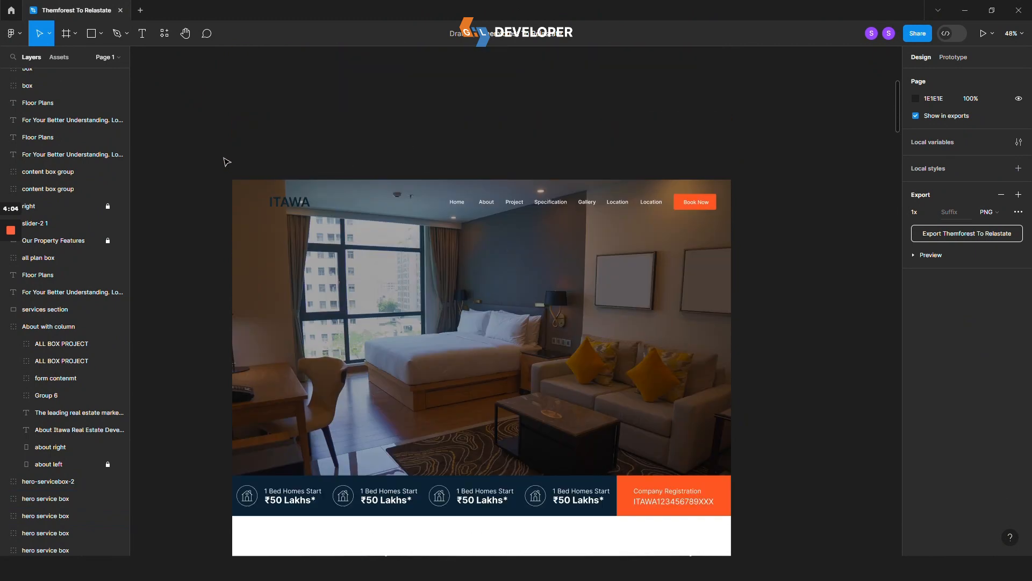
{"action": "scroll", "scroll_direction": "down", "scroll_amount": 3}
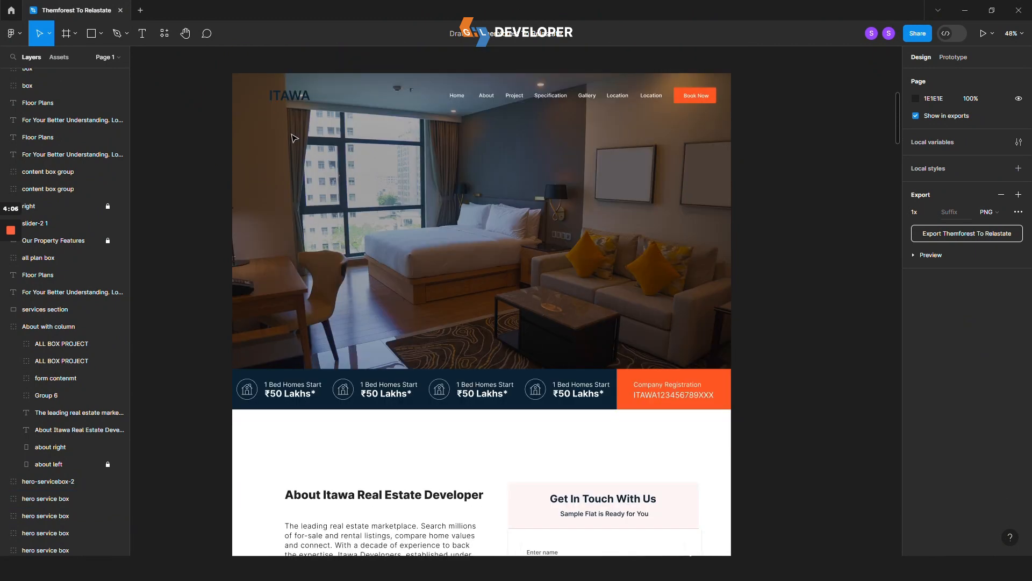
{"action": "scroll", "scroll_direction": "down", "scroll_amount": 3}
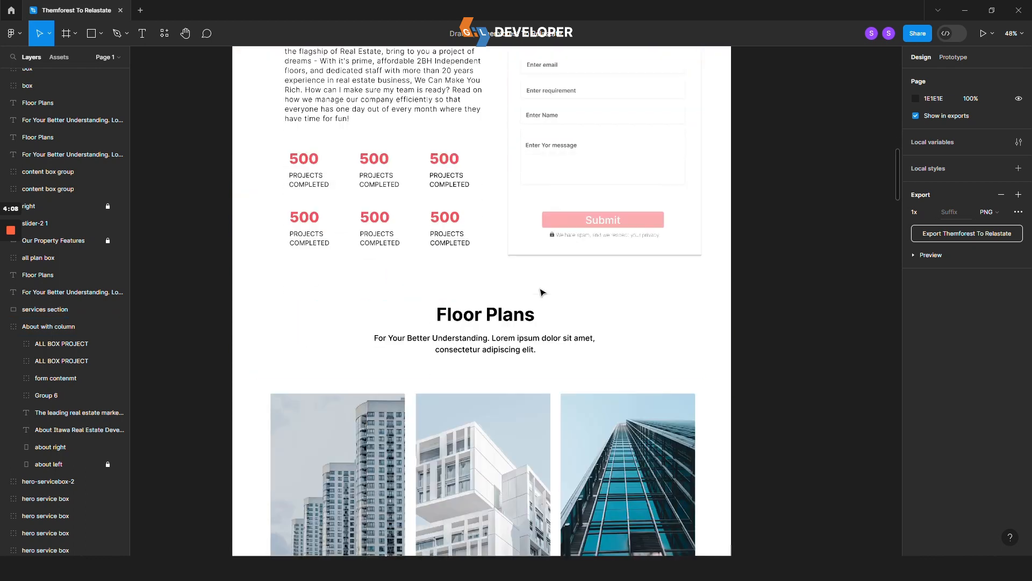
{"action": "scroll", "scroll_direction": "down", "scroll_amount": 3}
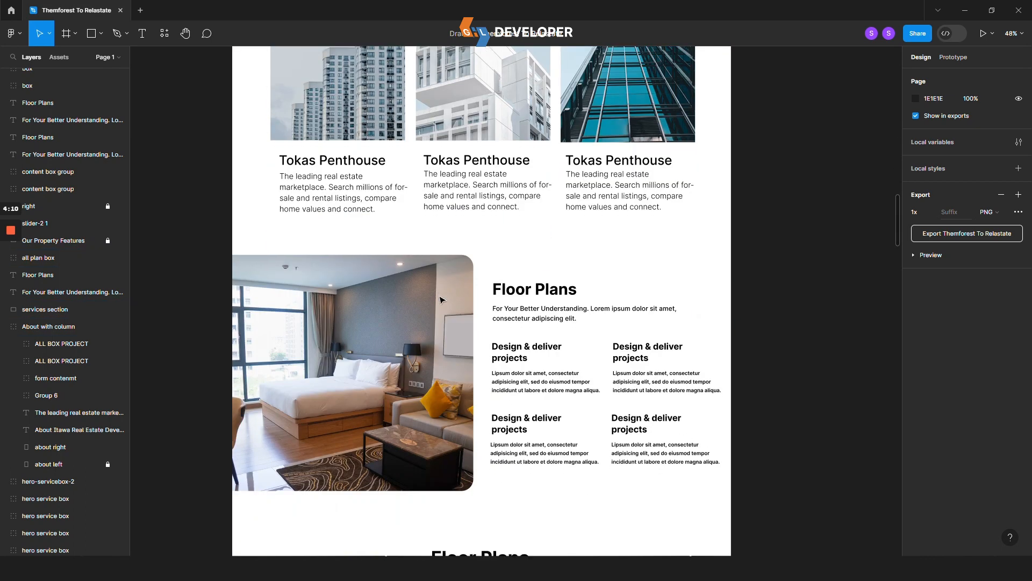
{"action": "scroll", "scroll_direction": "down", "scroll_amount": 3}
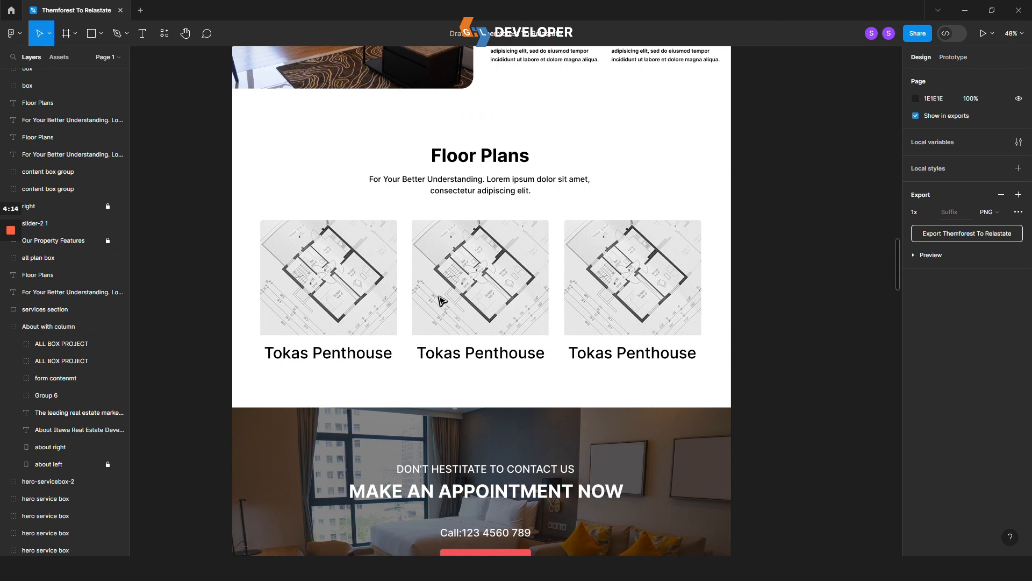
{"action": "mouse_move", "coordinate": [403, 211]}
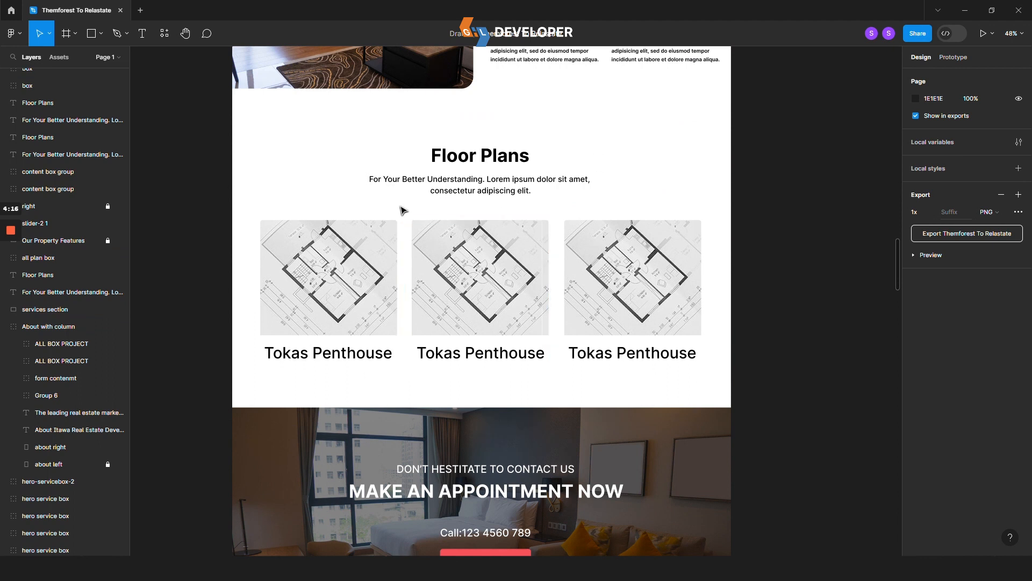
{"action": "scroll", "scroll_direction": "down", "scroll_amount": 3}
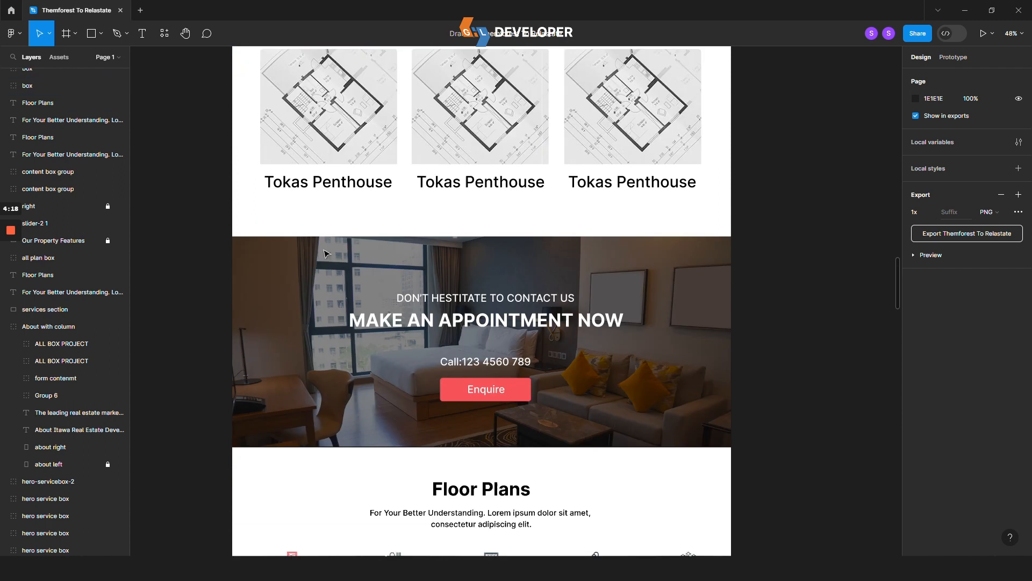
{"action": "scroll", "scroll_direction": "down", "scroll_amount": 3}
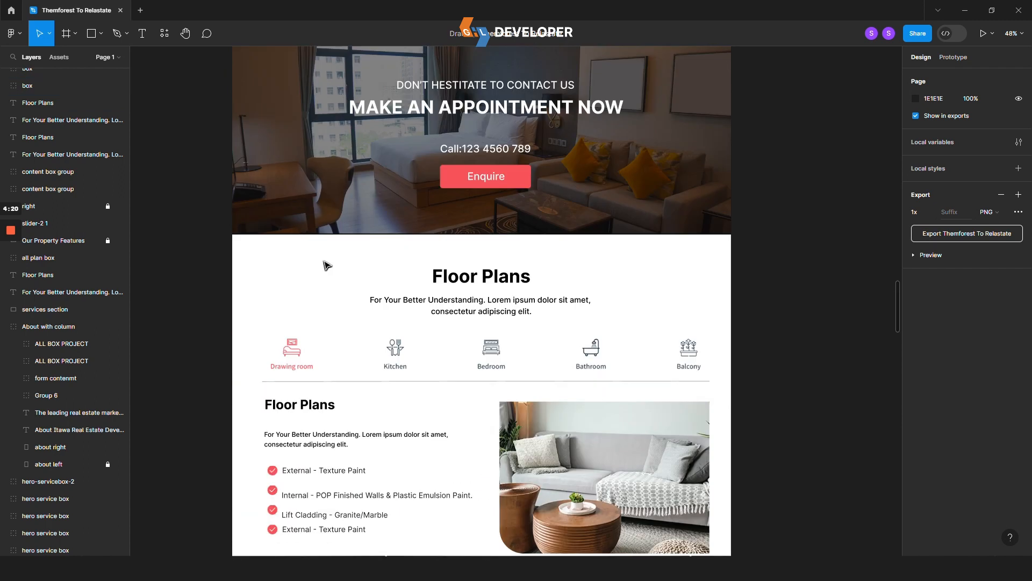
{"action": "mouse_move", "coordinate": [356, 247]}
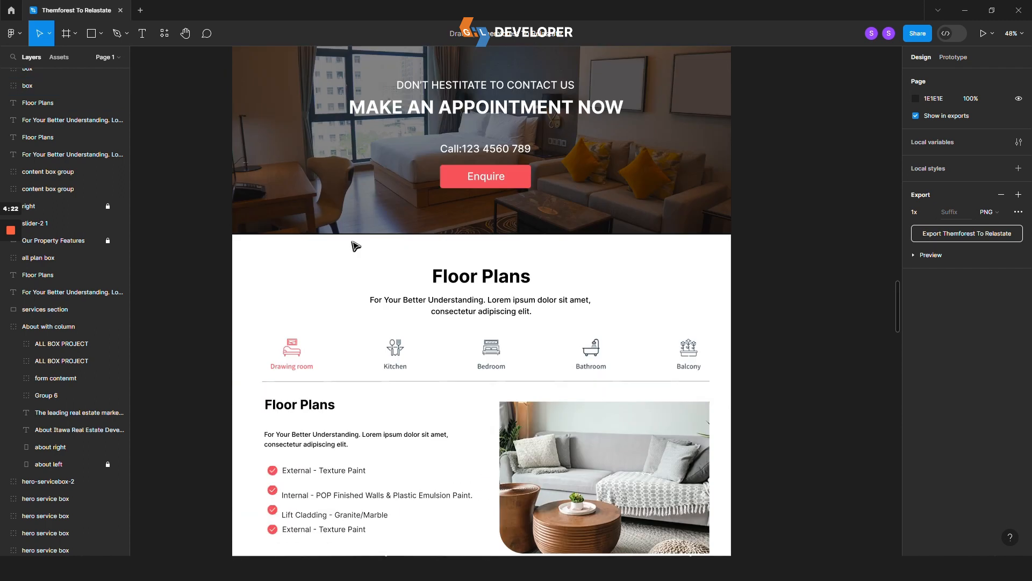
{"action": "scroll", "scroll_direction": "down", "scroll_amount": 3}
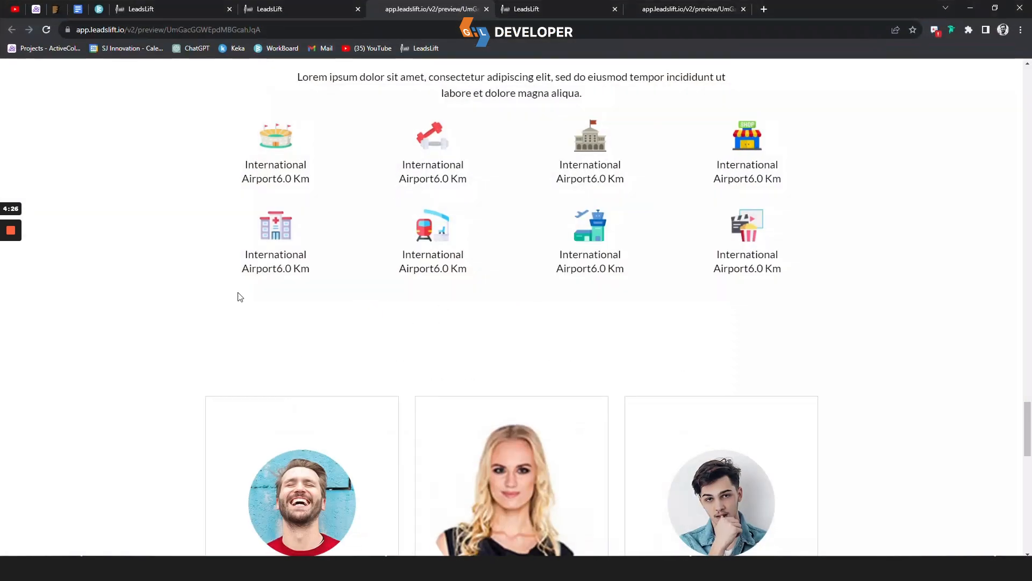
{"action": "scroll", "scroll_direction": "down", "scroll_amount": 3}
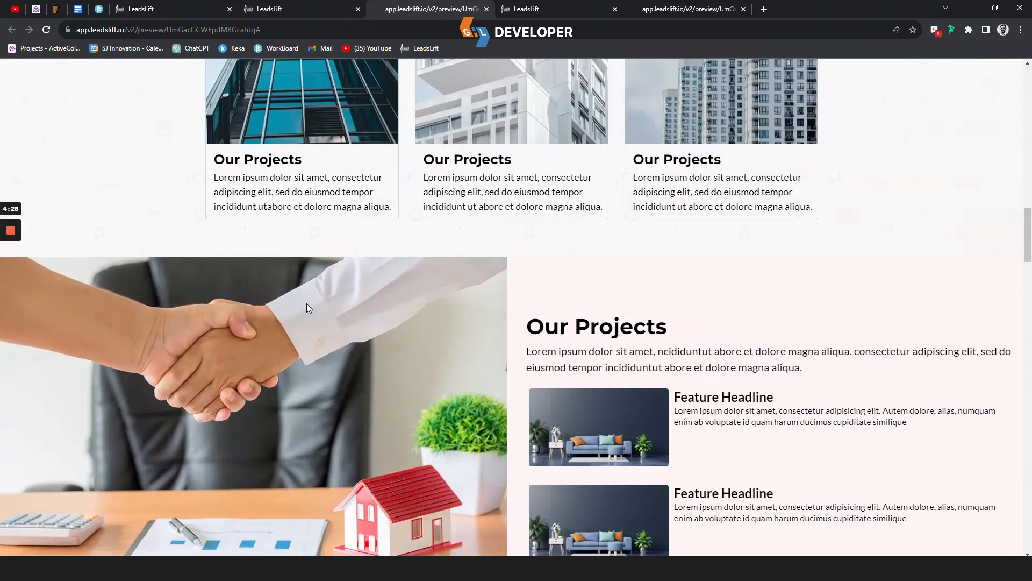
{"action": "scroll", "scroll_direction": "down", "scroll_amount": 3}
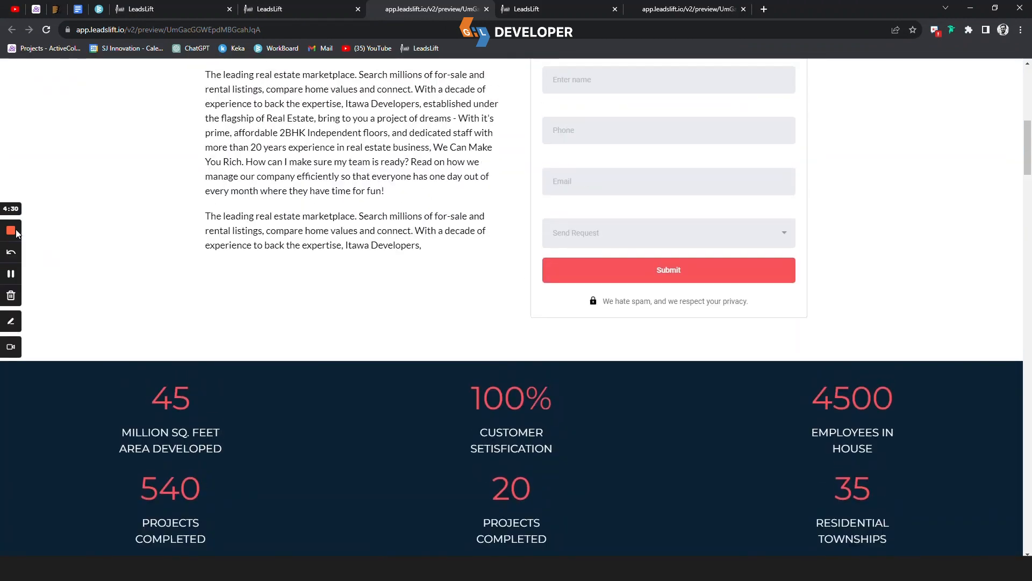